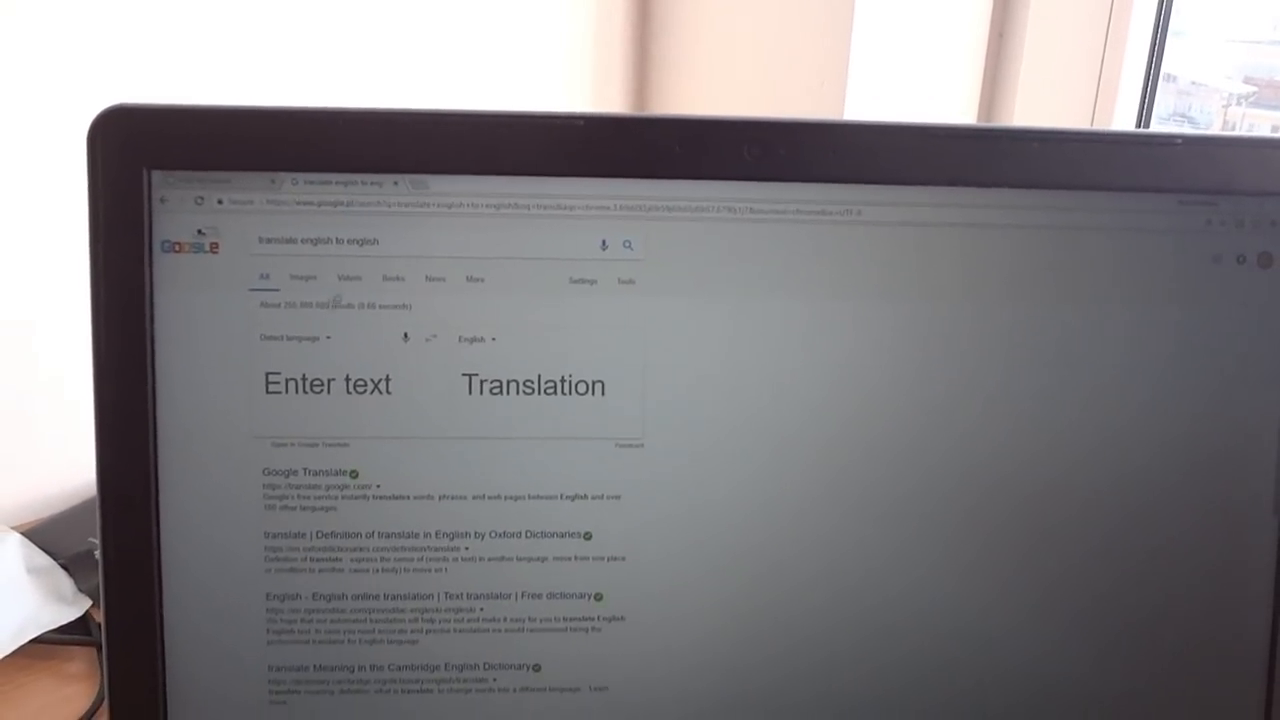
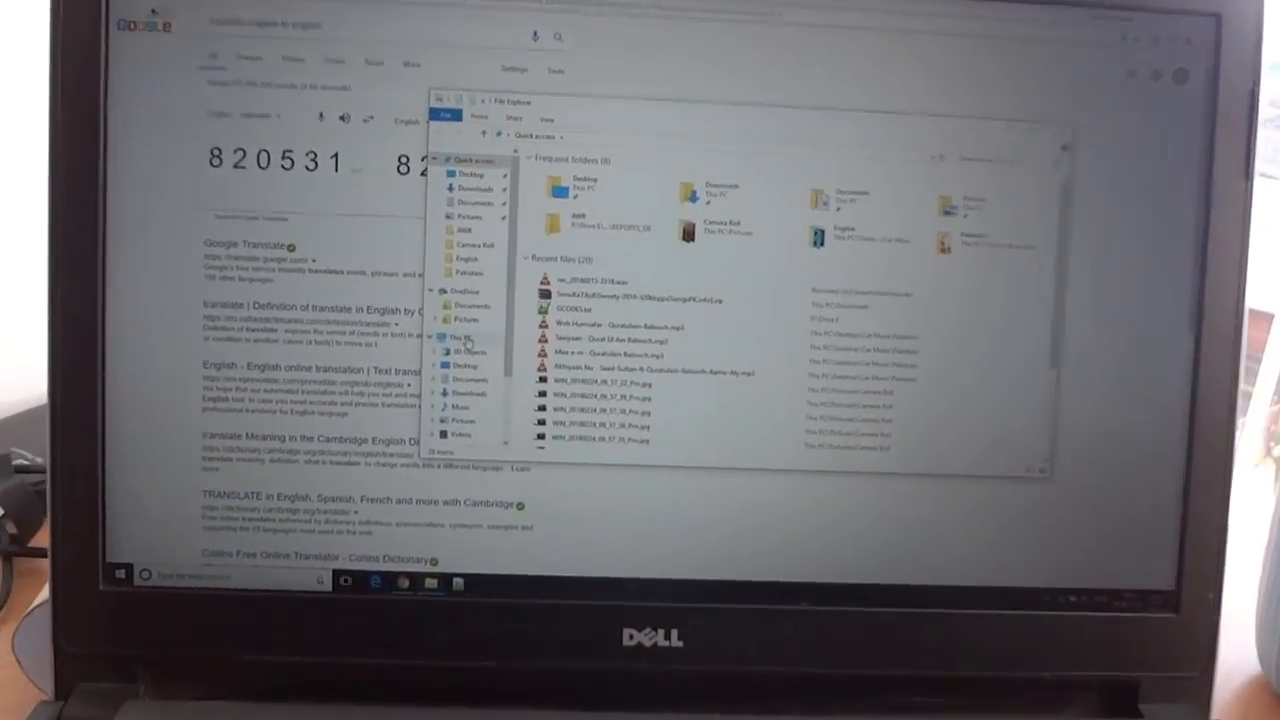
# - Show This PC's drives and devices, including the XT1052 phone, in File Explorer
pyautogui.click(463, 337)
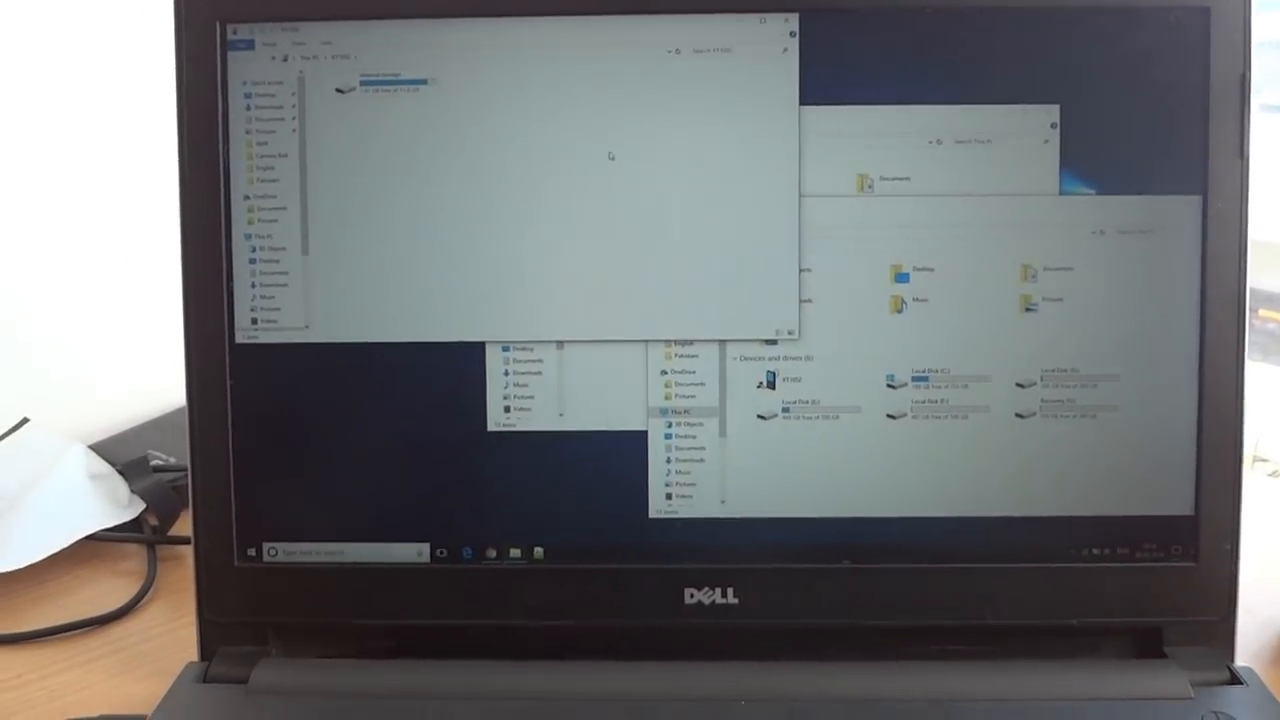
# - Open the phone's Internal storage, then ring the FIG-LX1 with Find My Device's Play Sound
pyautogui.doubleClick(388, 84)
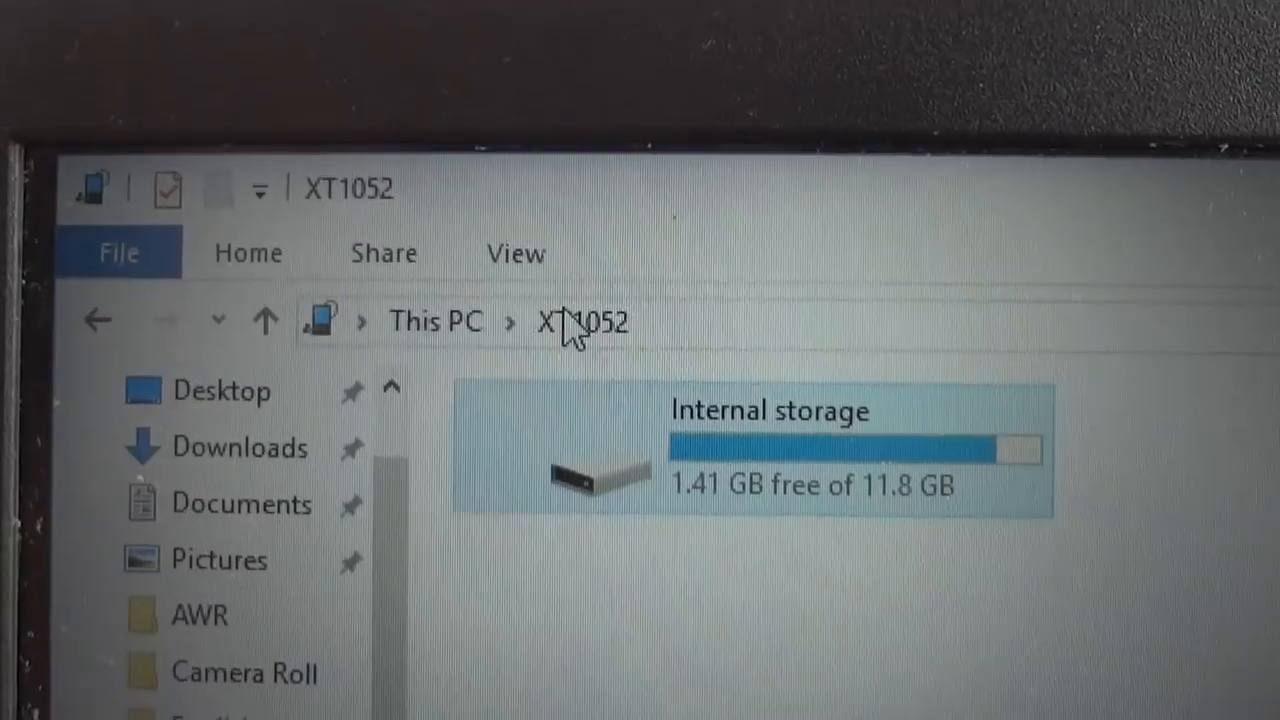
pyautogui.doubleClick(760, 450)
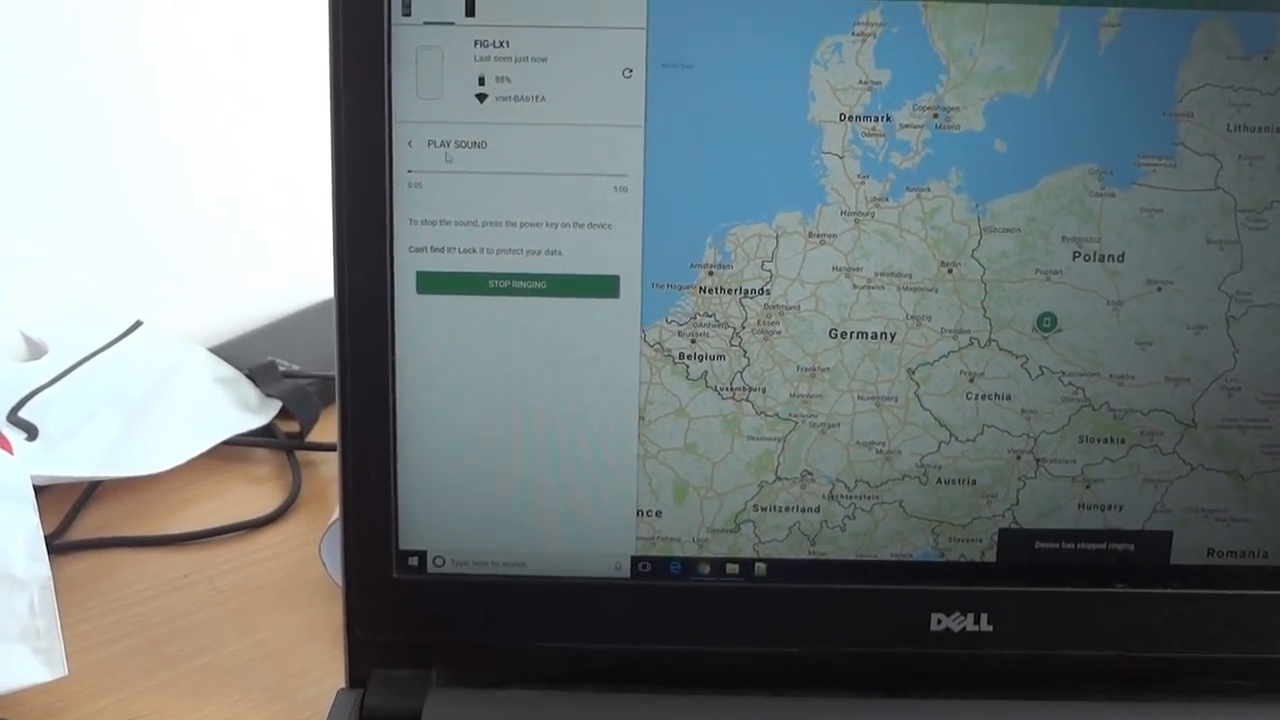
pyautogui.click(409, 143)
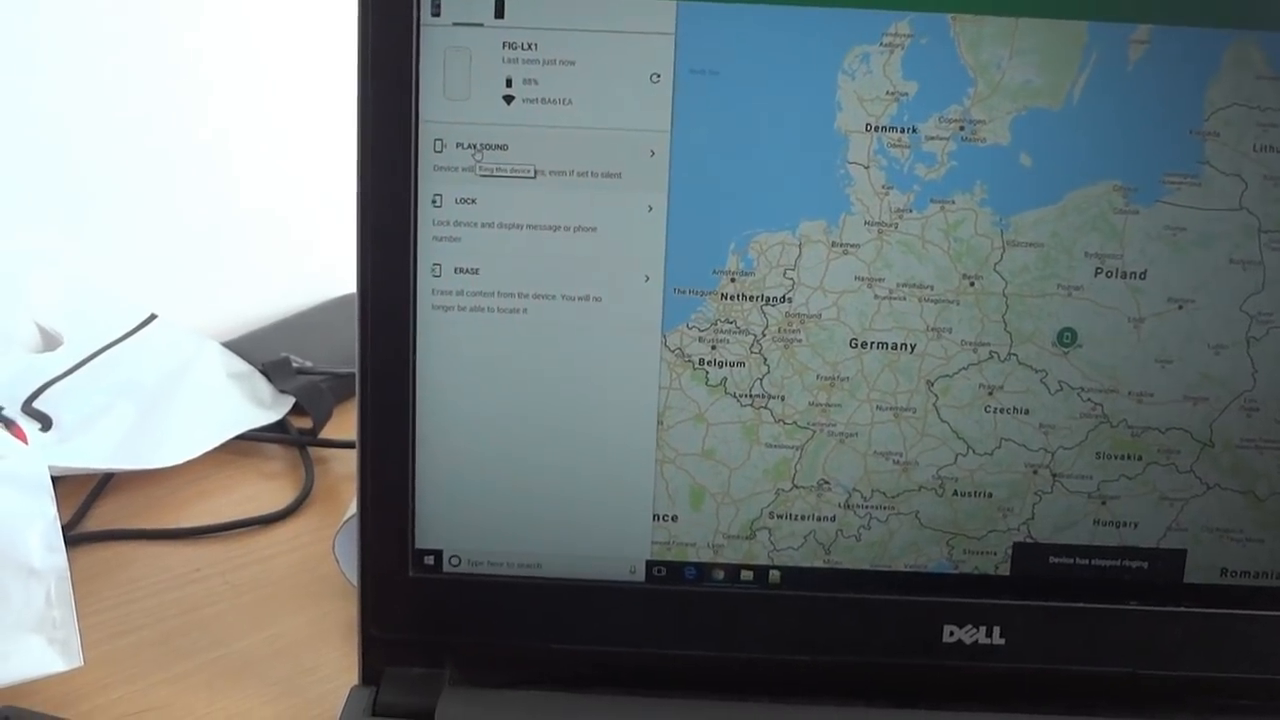
pyautogui.click(480, 146)
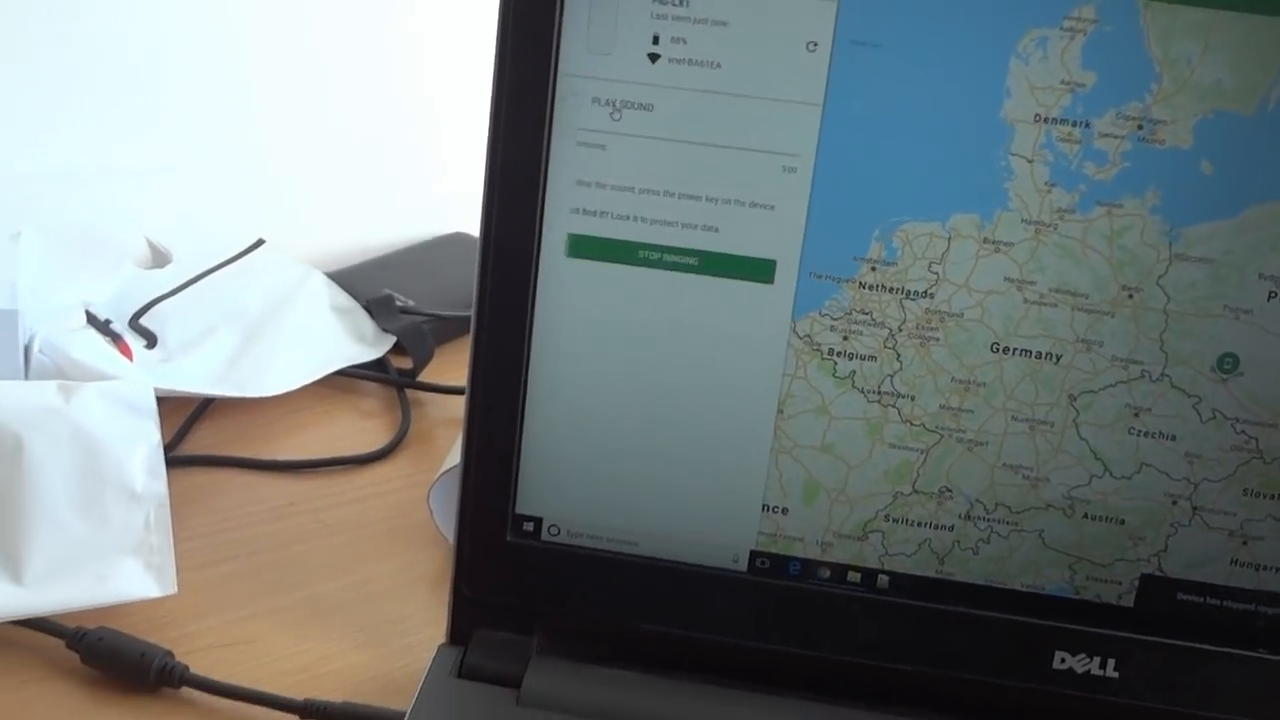